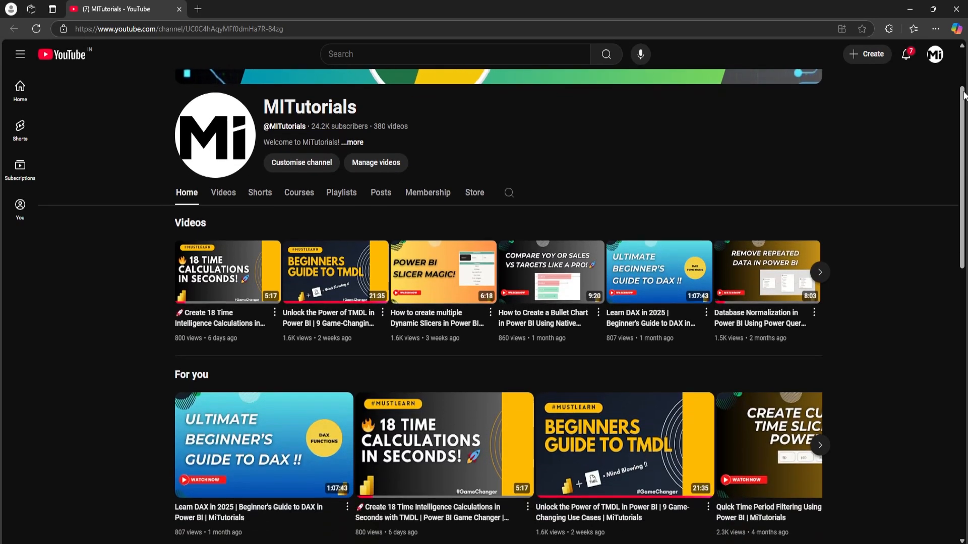
Leave the YouTube channel page and start adding a Power BI report to the blank slide.
{"action": "scroll", "scroll_direction": "down", "scroll_amount": 3}
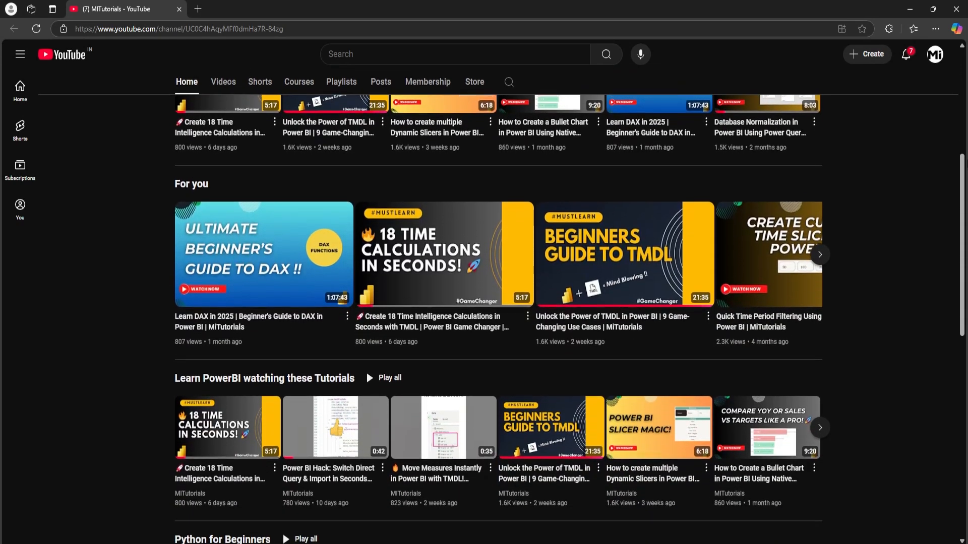
{"action": "scroll", "scroll_direction": "down", "scroll_amount": 3}
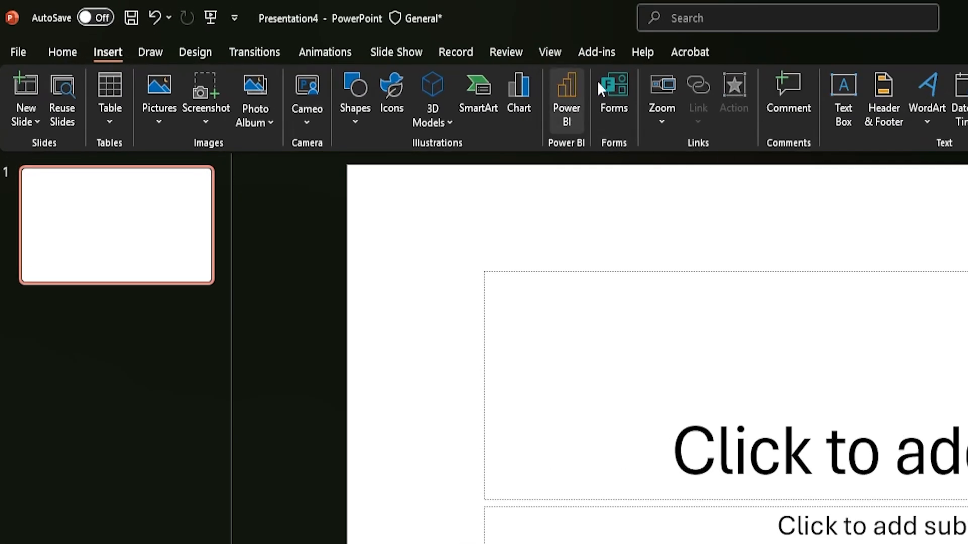
{"action": "mouse_move", "coordinate": [564, 102]}
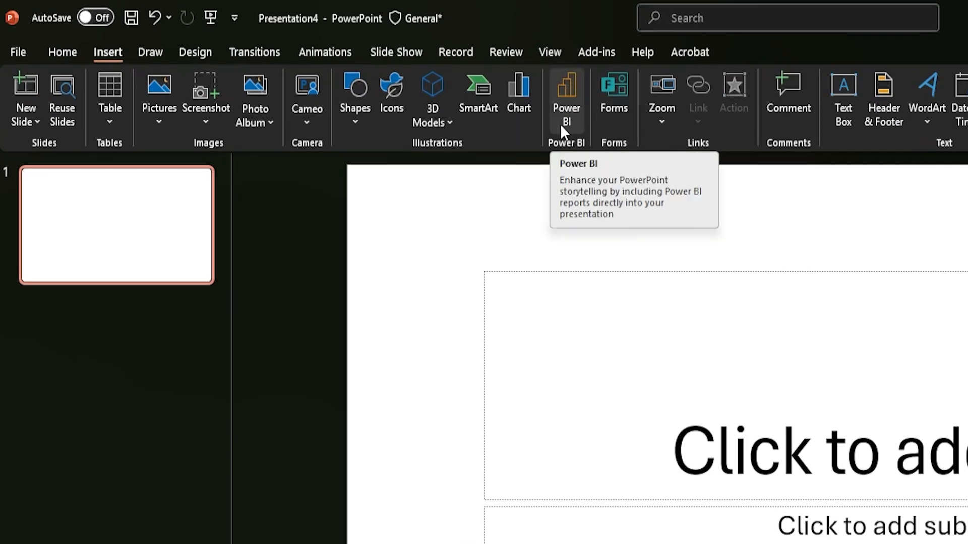
{"action": "left_click", "coordinate": [566, 99]}
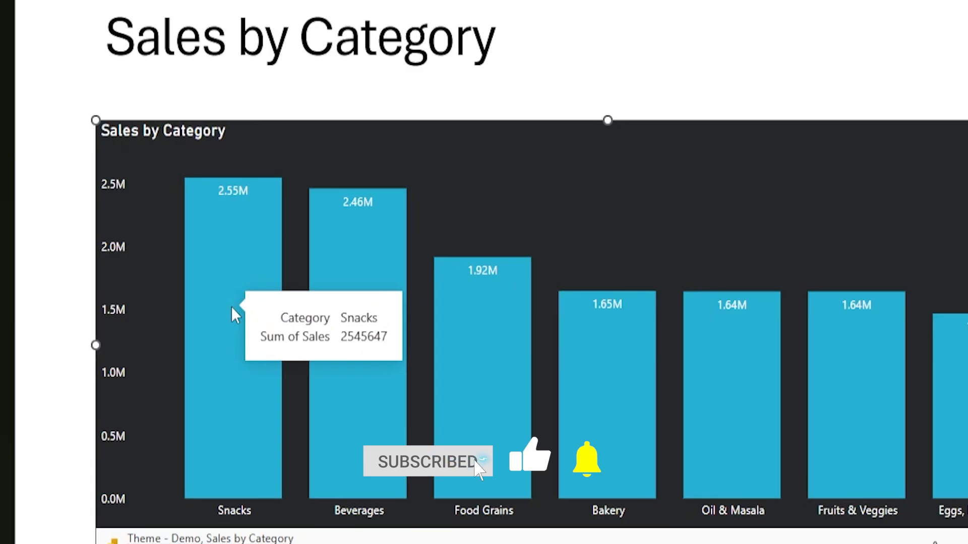
Preview the Annotate action on the Snacks bar, then bring up the Theme - Demo Sales Report in the Power BI service.
{"action": "right_click", "coordinate": [233, 308]}
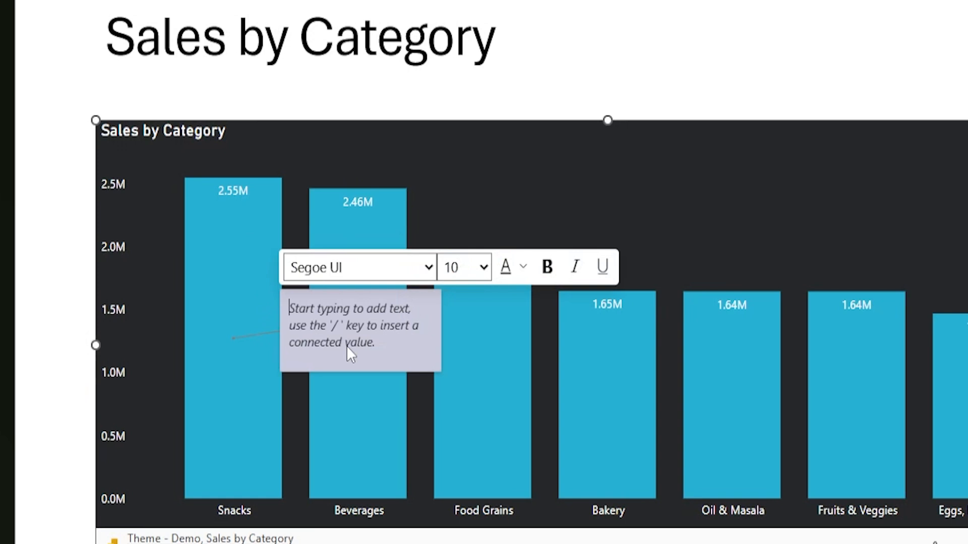
{"action": "mouse_move", "coordinate": [370, 343]}
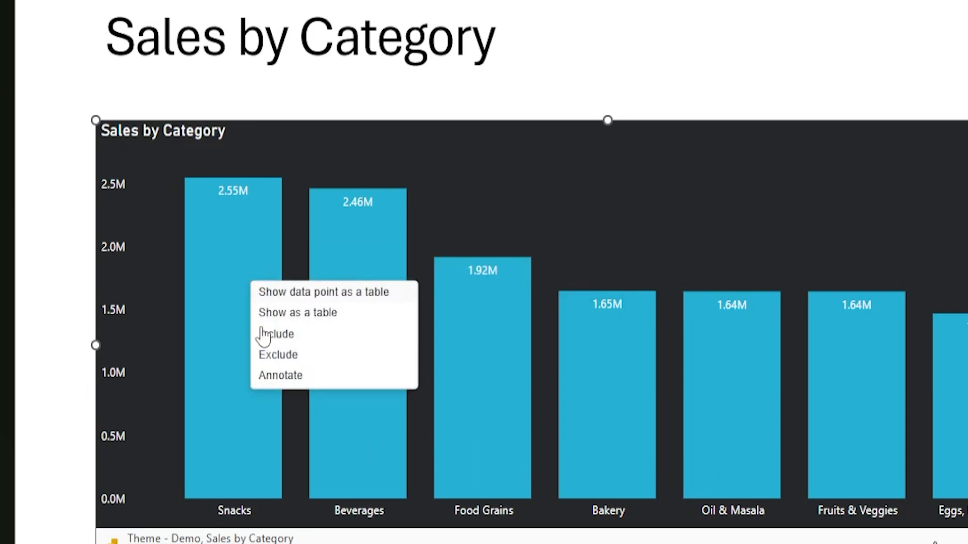
{"action": "left_click", "coordinate": [281, 375]}
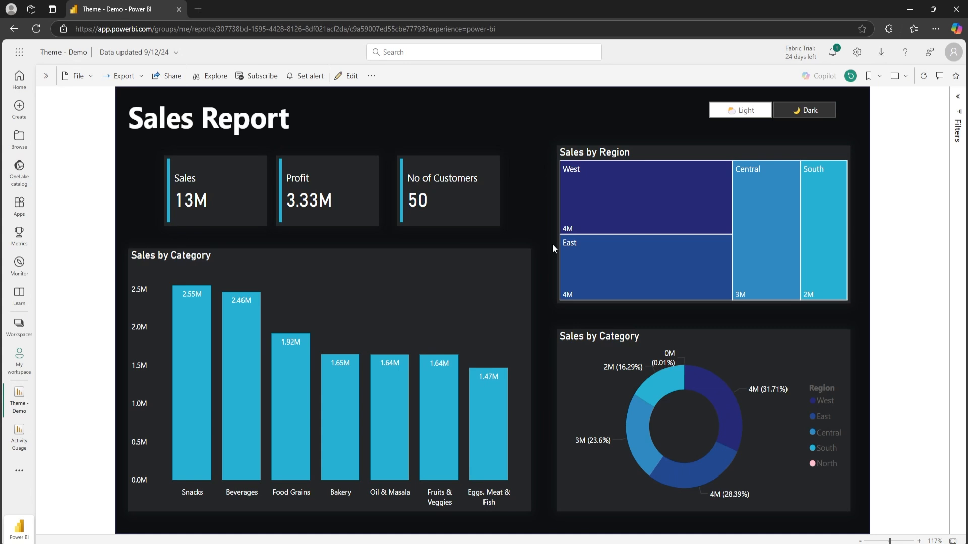
{"action": "left_click", "coordinate": [167, 76]}
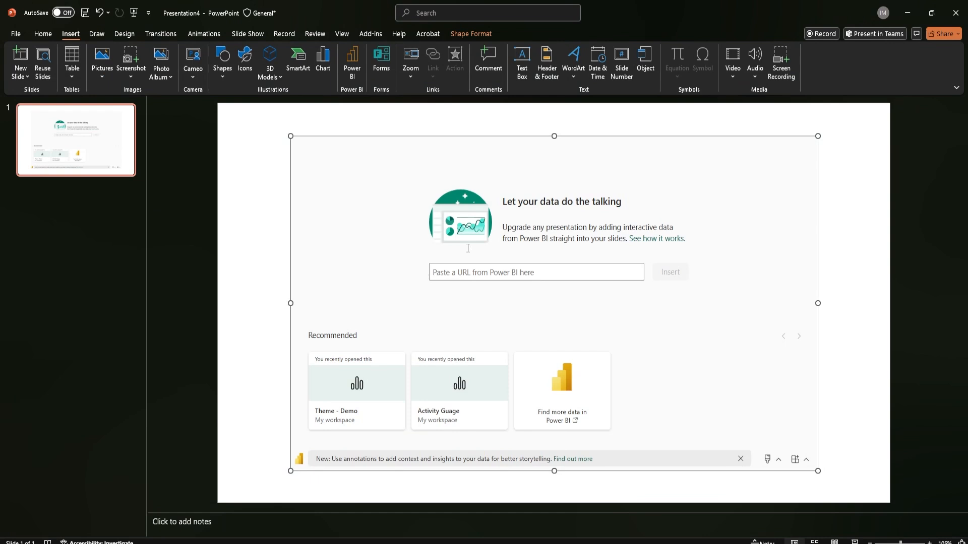
Supply the Theme - Demo Sales Report URL so the full report page embeds live on the slide.
{"action": "left_click", "coordinate": [534, 272]}
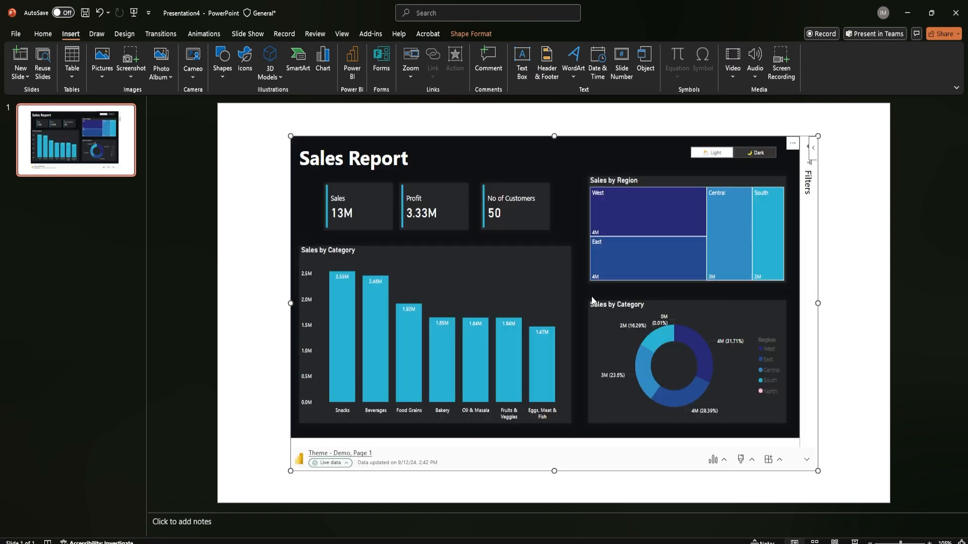
{"action": "mouse_move", "coordinate": [466, 358]}
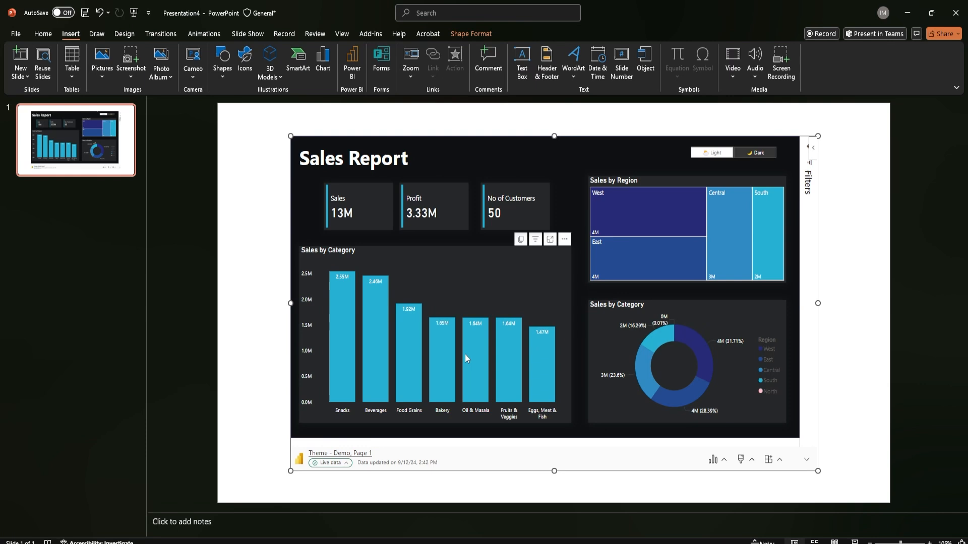
{"action": "left_click", "coordinate": [343, 340]}
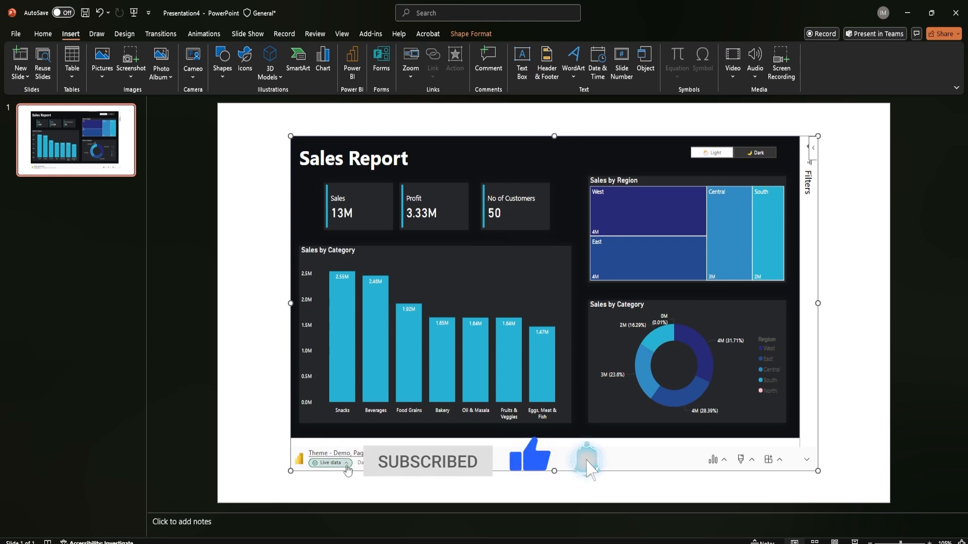
{"action": "left_click", "coordinate": [331, 463]}
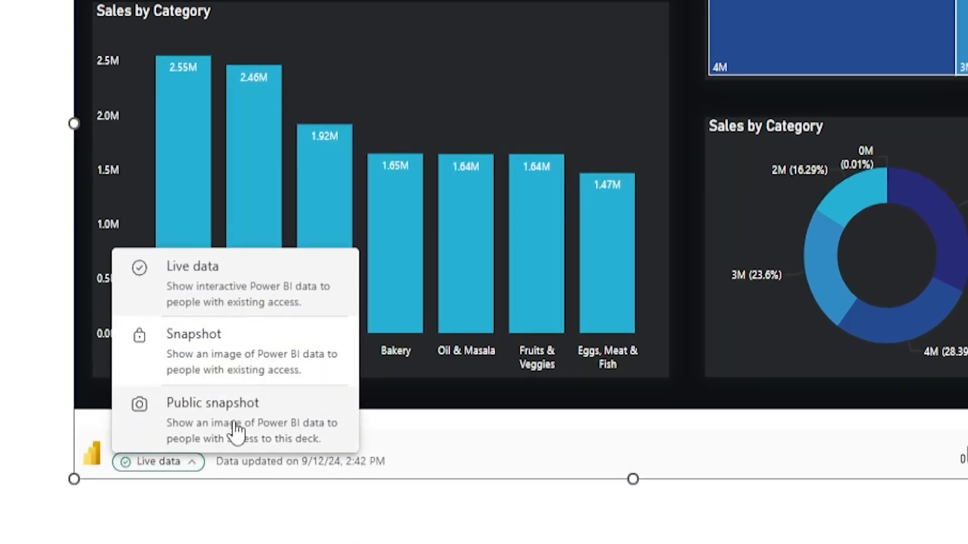
{"action": "mouse_move", "coordinate": [246, 309]}
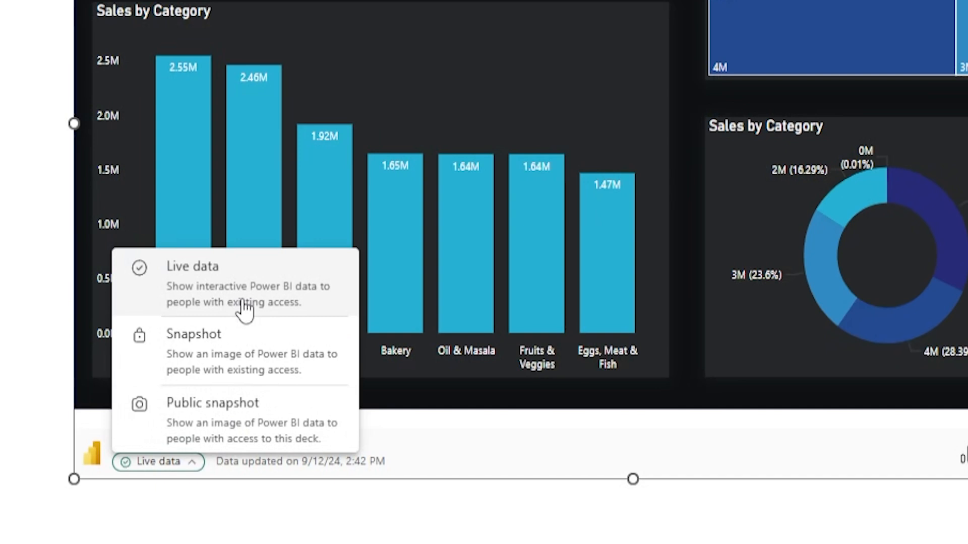
{"action": "mouse_move", "coordinate": [243, 386]}
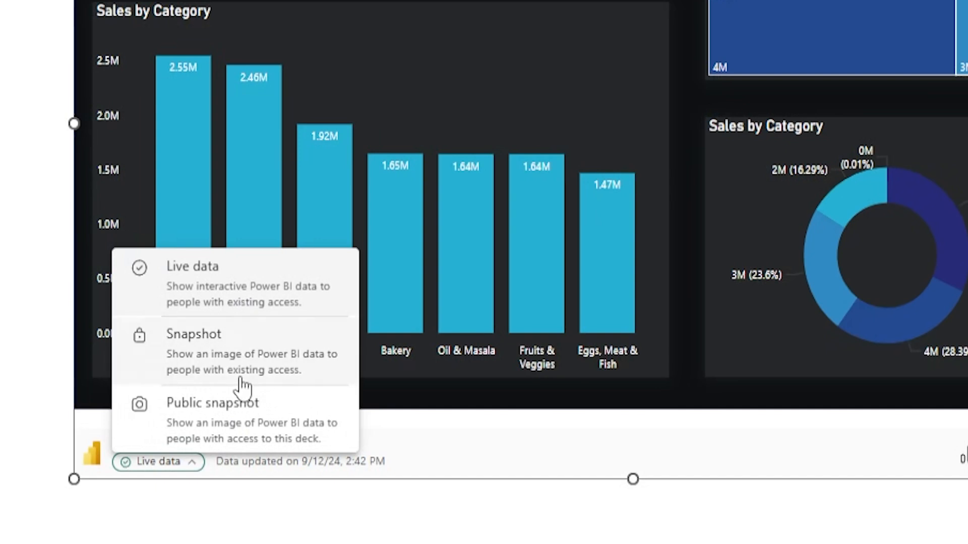
{"action": "mouse_move", "coordinate": [241, 376]}
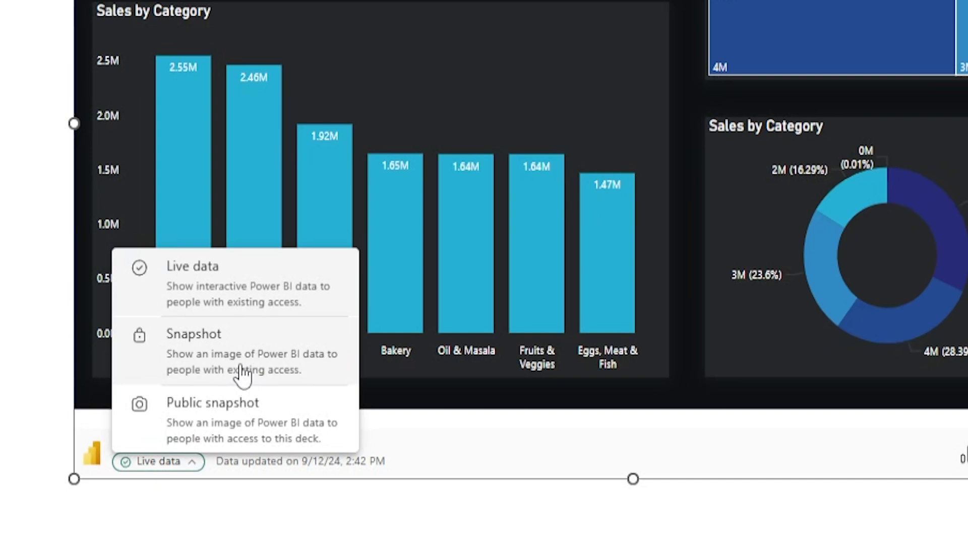
{"action": "mouse_move", "coordinate": [228, 439]}
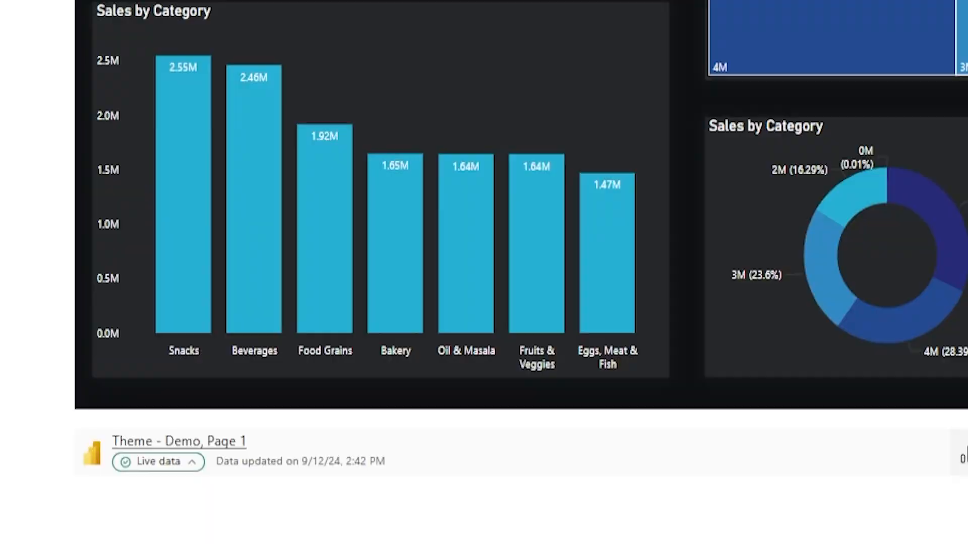
Generate Data insights for the embedded report, noting Snacks had the highest Sum of Sales.
{"action": "left_click", "coordinate": [653, 481]}
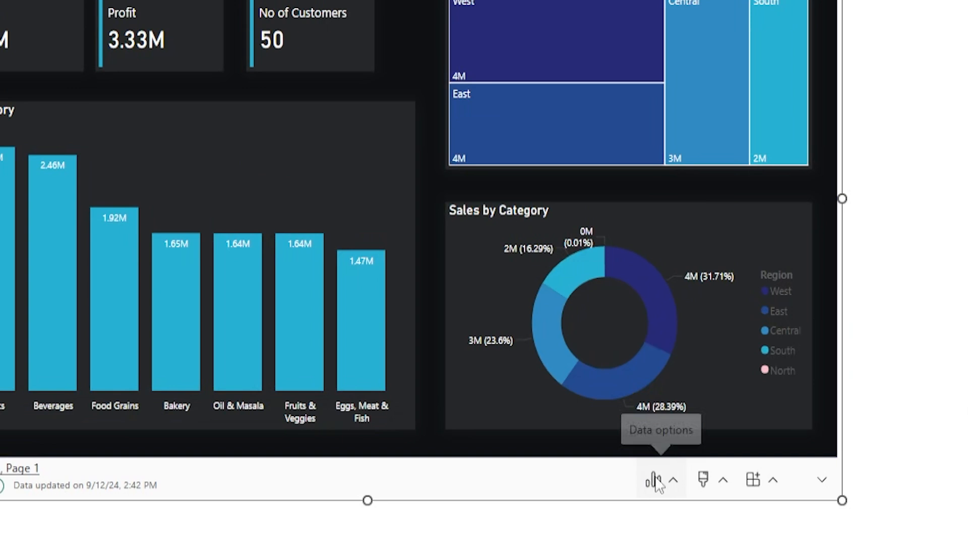
{"action": "left_click", "coordinate": [658, 480]}
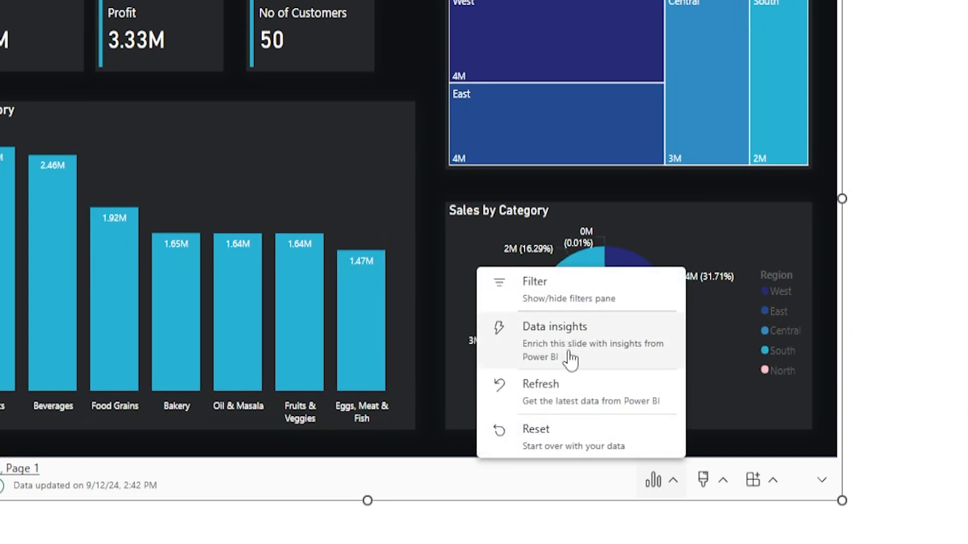
{"action": "left_click", "coordinate": [553, 326]}
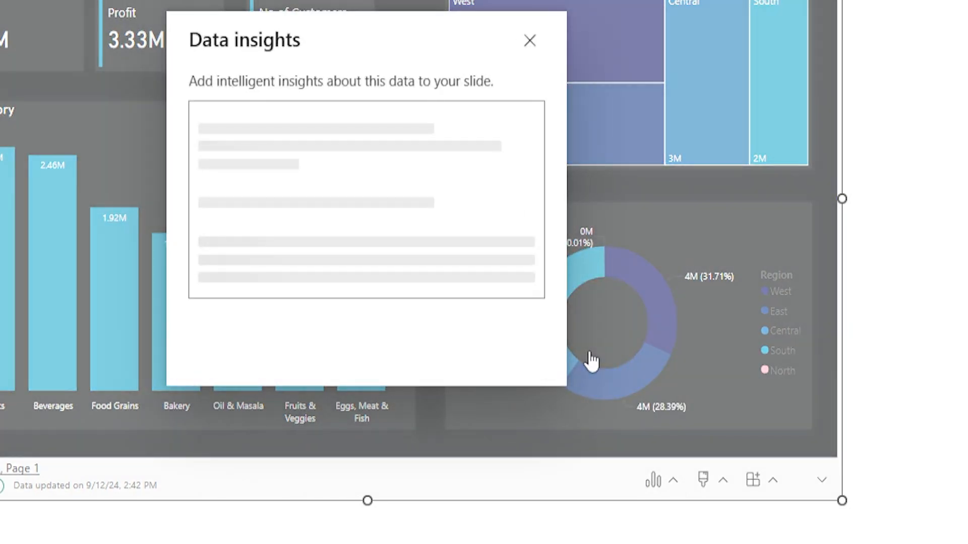
{"action": "mouse_move", "coordinate": [307, 139]}
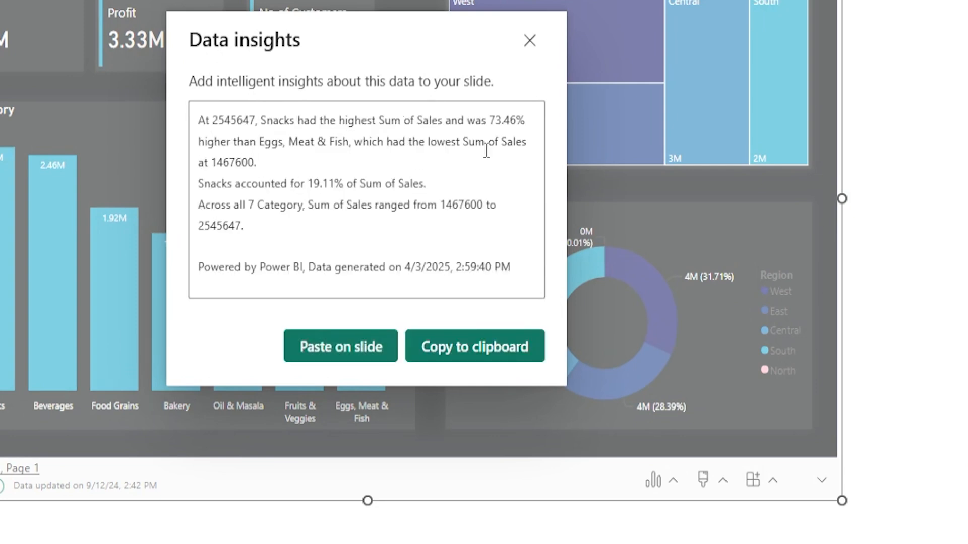
{"action": "mouse_move", "coordinate": [373, 304]}
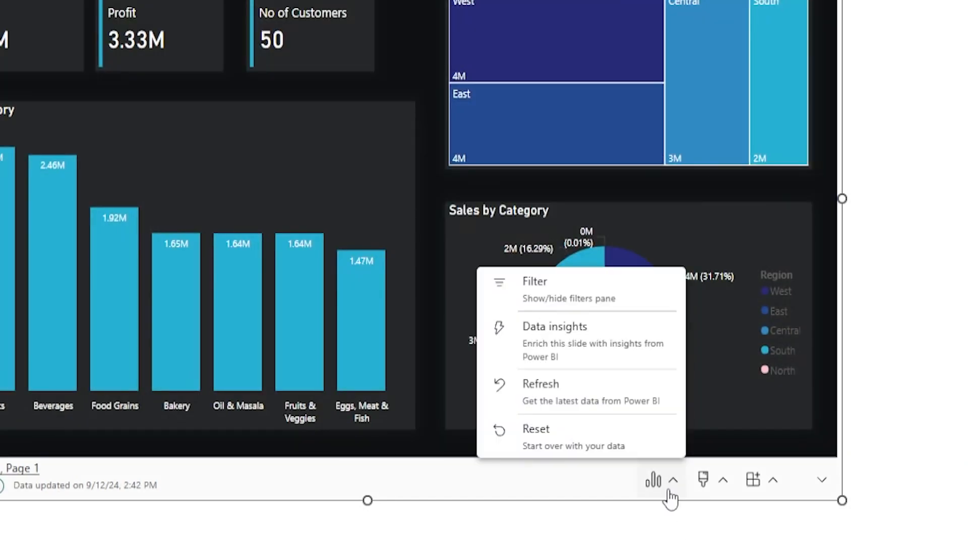
{"action": "mouse_move", "coordinate": [558, 407]}
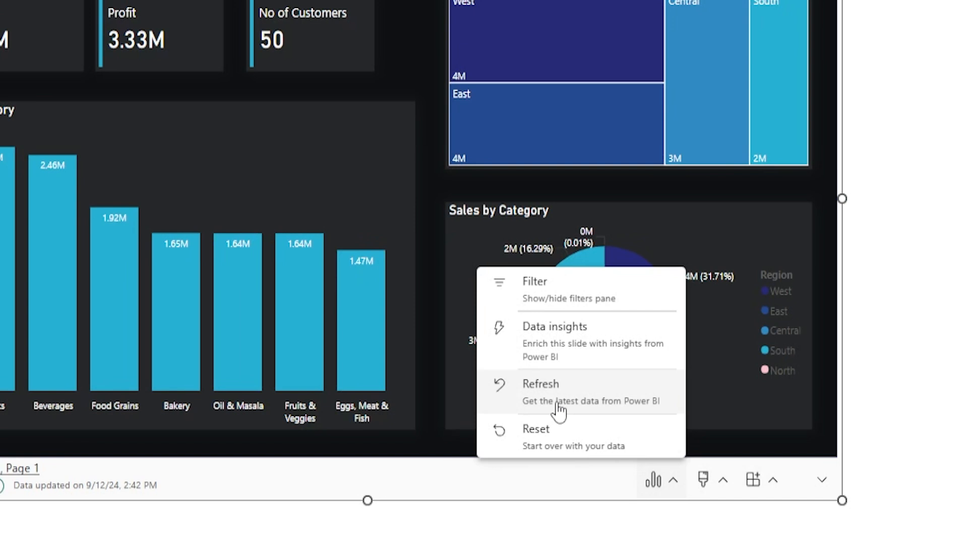
{"action": "mouse_move", "coordinate": [567, 439]}
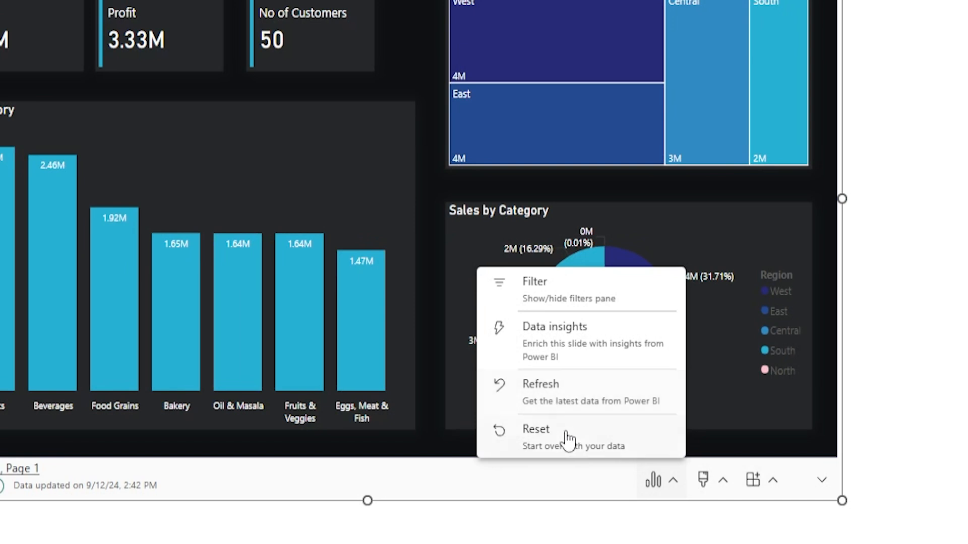
{"action": "mouse_move", "coordinate": [545, 462]}
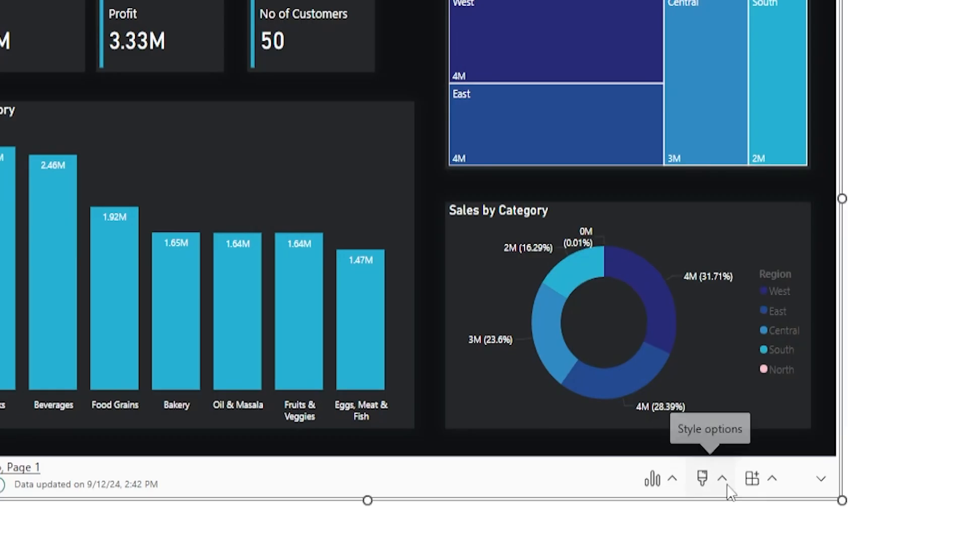
Show the embedded report's Style options with the Outline checkbox enabled.
{"action": "left_click", "coordinate": [721, 479]}
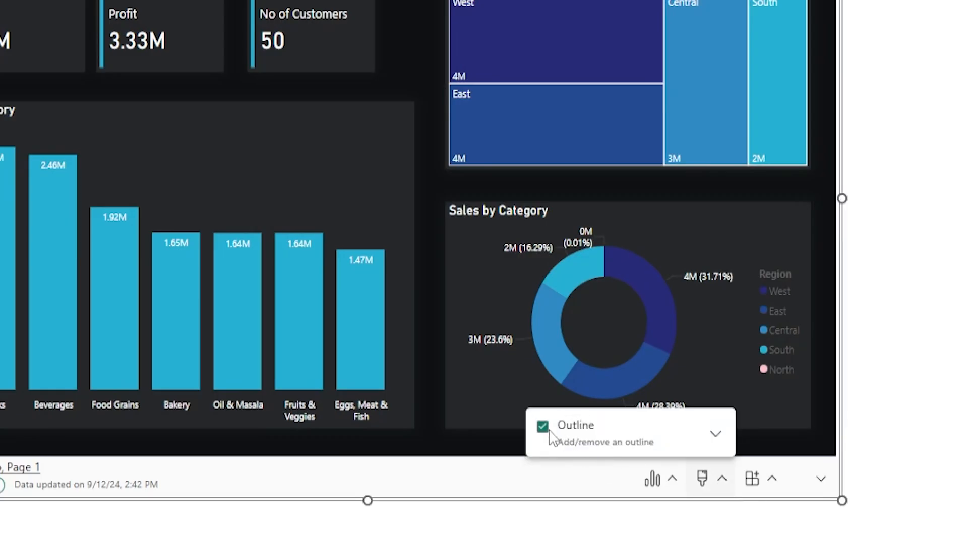
Reveal the embedded report's further options: Clear data, Slide show settings and Learn.
{"action": "left_click", "coordinate": [752, 480]}
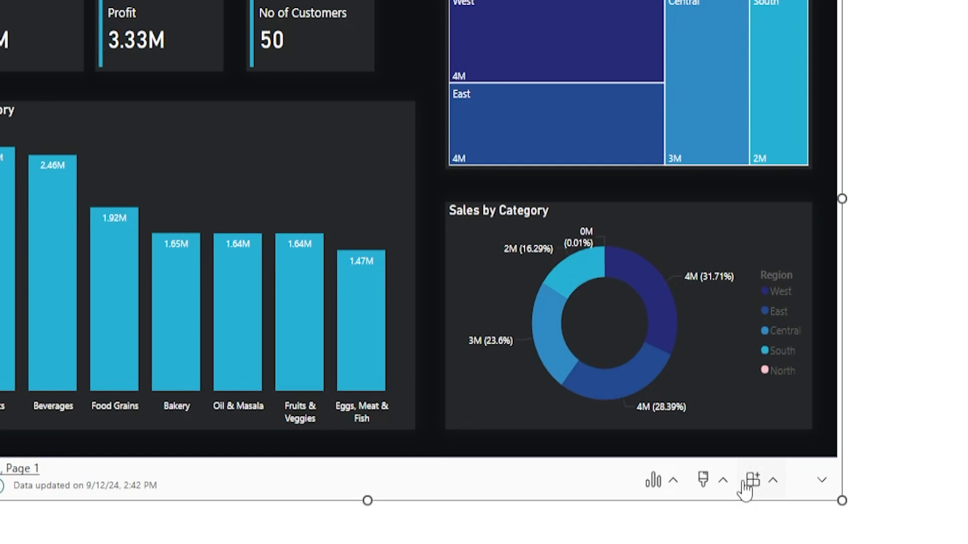
{"action": "left_click", "coordinate": [773, 480]}
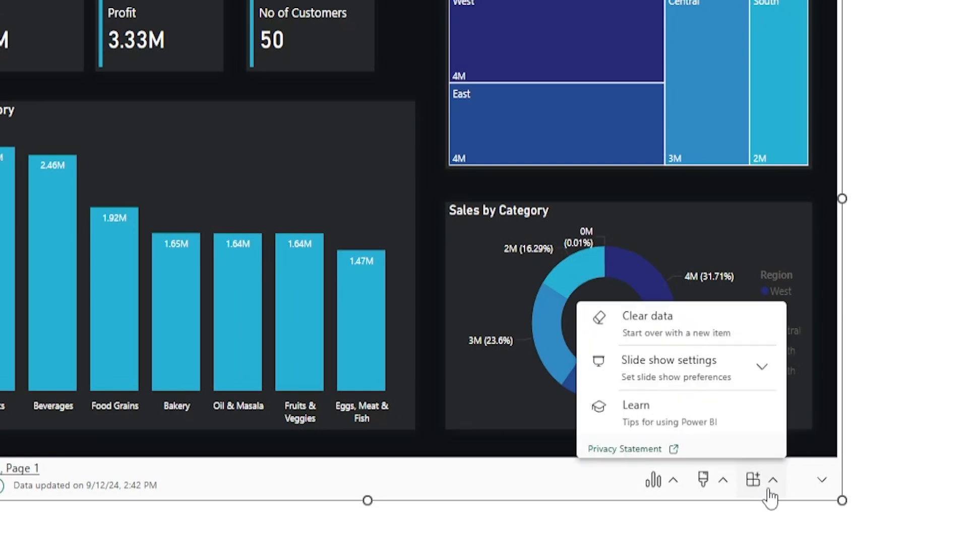
{"action": "mouse_move", "coordinate": [642, 339]}
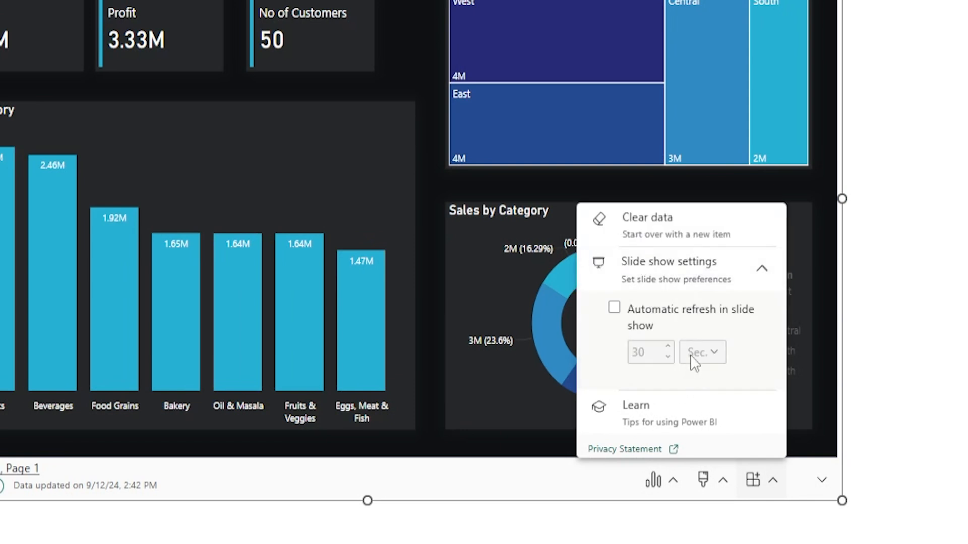
{"action": "mouse_move", "coordinate": [704, 327]}
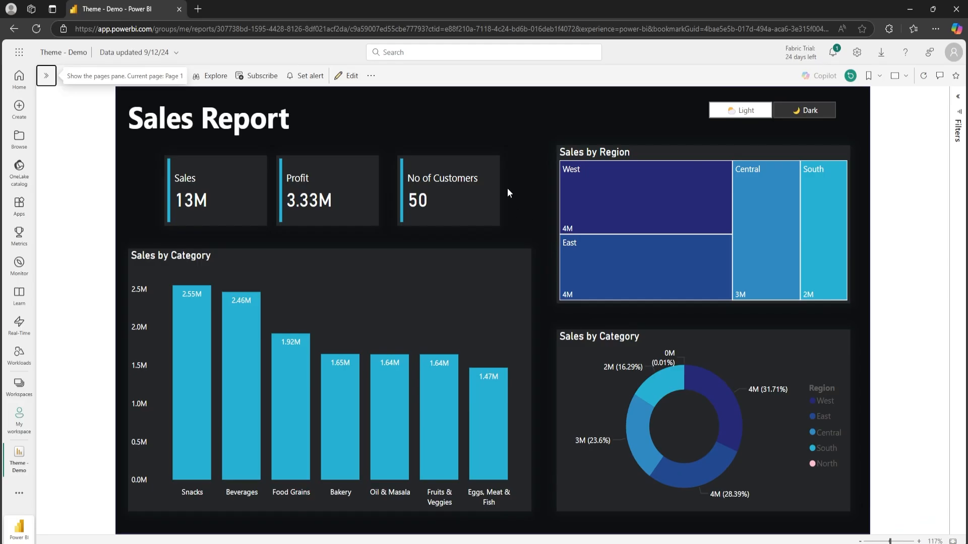
{"action": "mouse_move", "coordinate": [522, 268]}
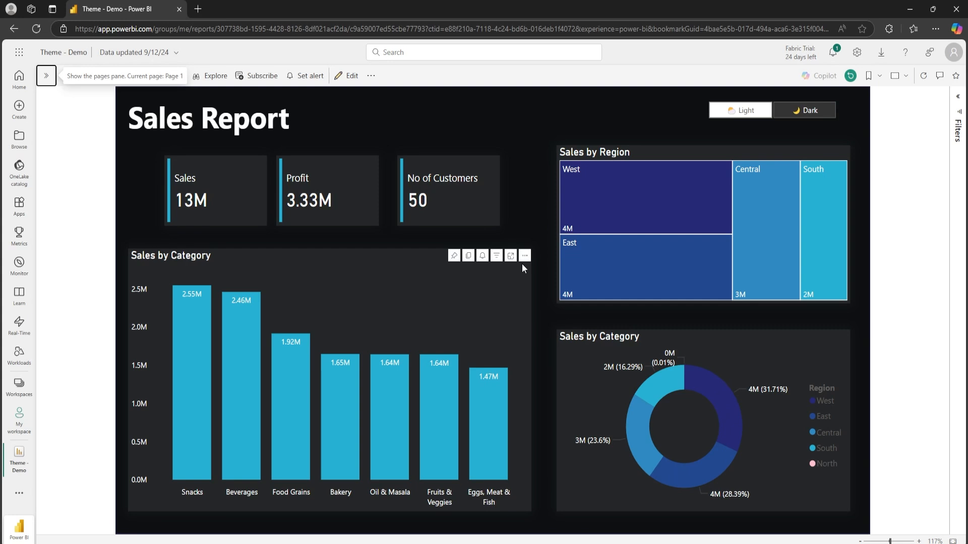
Copy a share link to the Sales by Category bar chart visual from the Sales Report.
{"action": "left_click", "coordinate": [525, 255]}
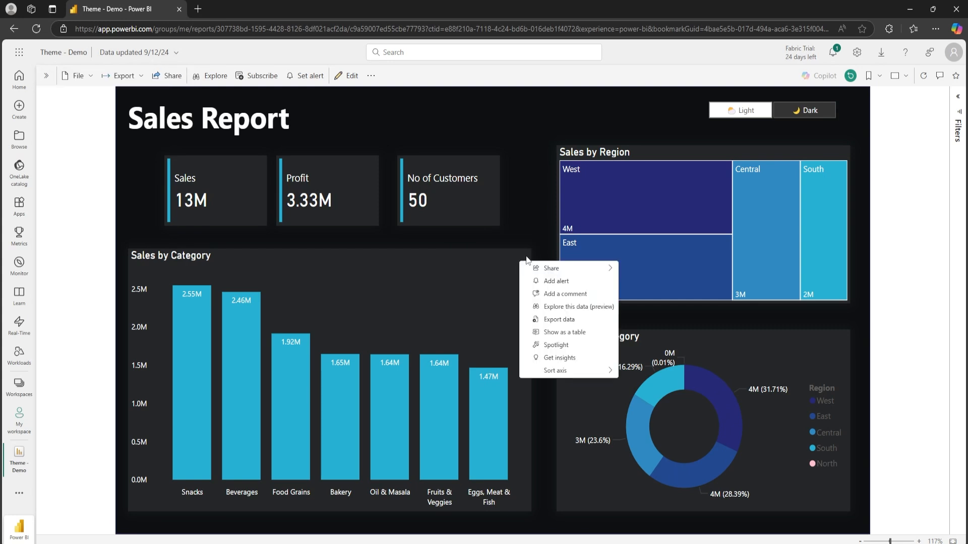
{"action": "mouse_move", "coordinate": [545, 270]}
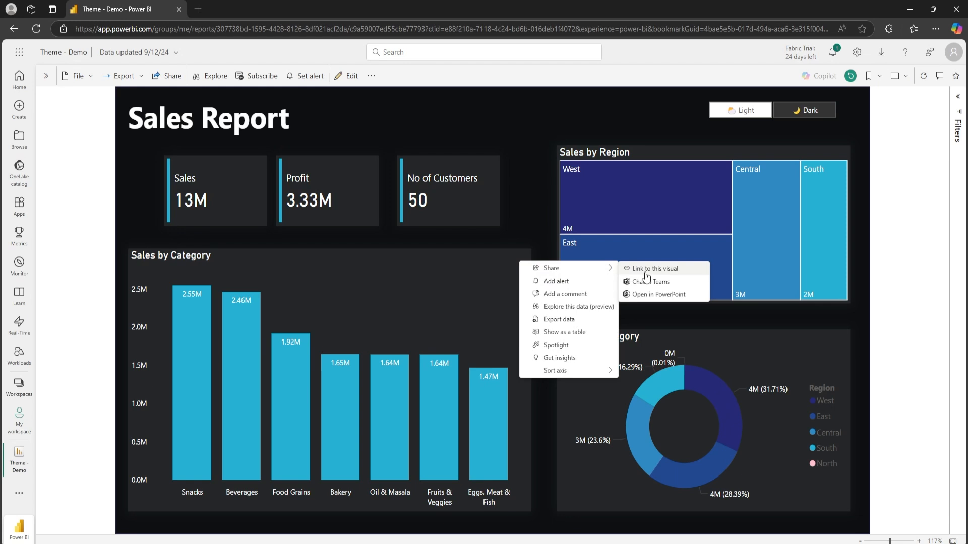
{"action": "left_click", "coordinate": [655, 268]}
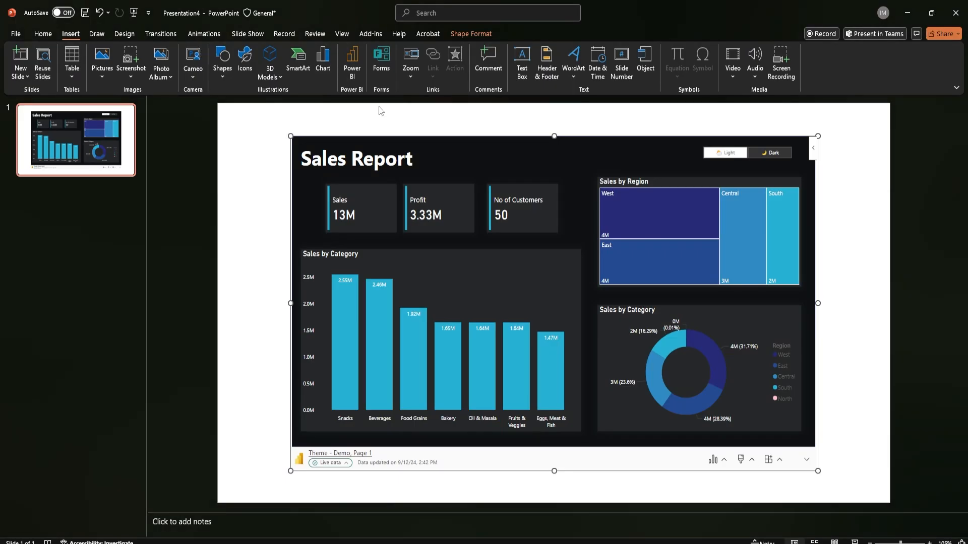
Add a second slide holding the live Sales by Category chart, titled 'Sales by Category'.
{"action": "right_click", "coordinate": [74, 139]}
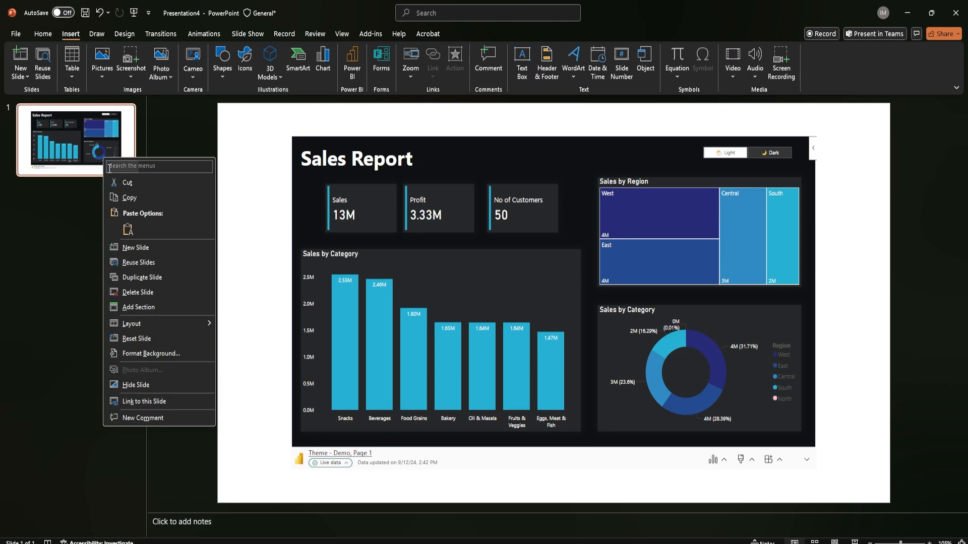
{"action": "left_click", "coordinate": [134, 248]}
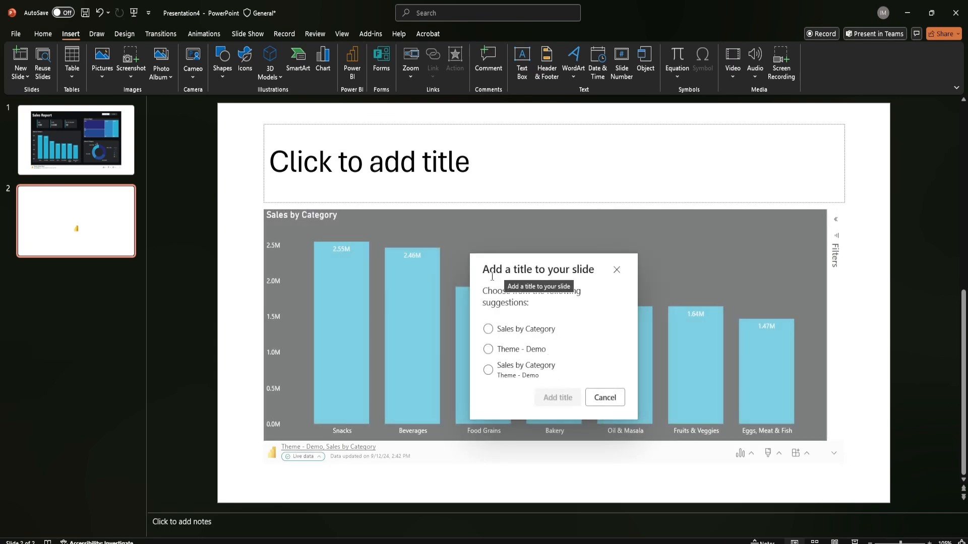
{"action": "left_click", "coordinate": [488, 329]}
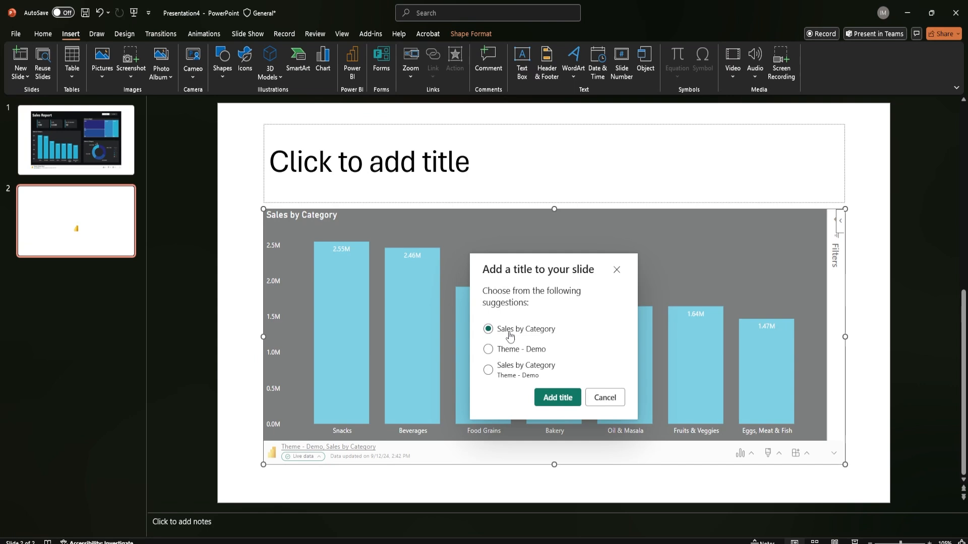
{"action": "left_click", "coordinate": [557, 397]}
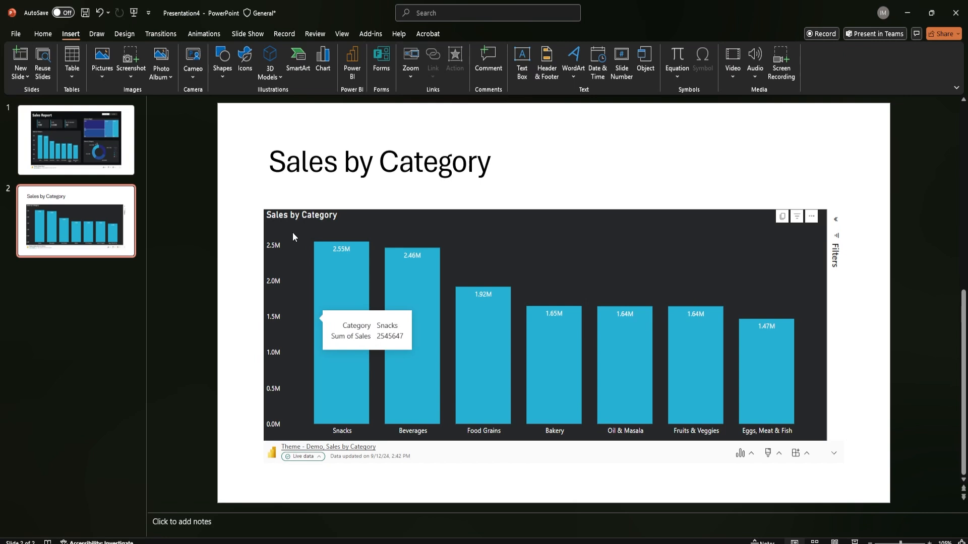
{"action": "mouse_move", "coordinate": [602, 315]}
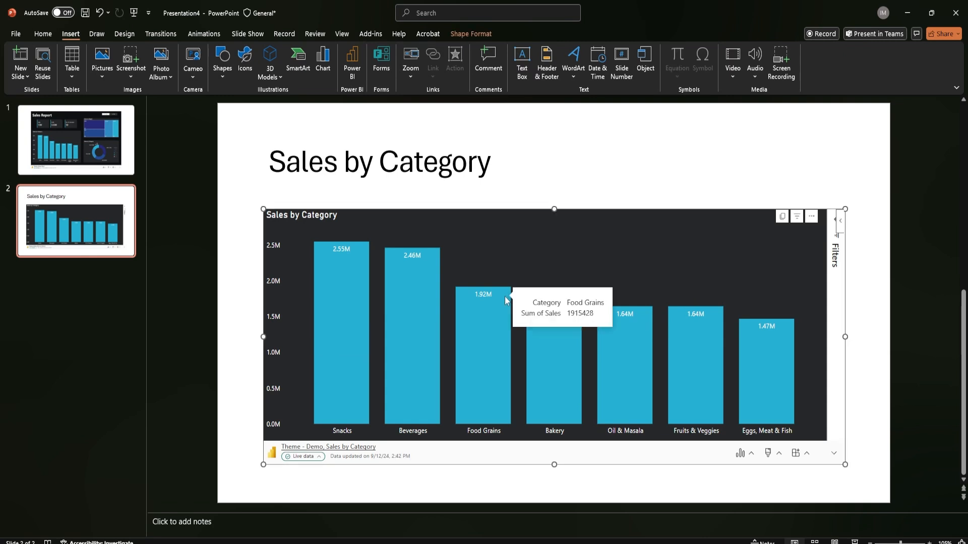
{"action": "mouse_move", "coordinate": [342, 320]}
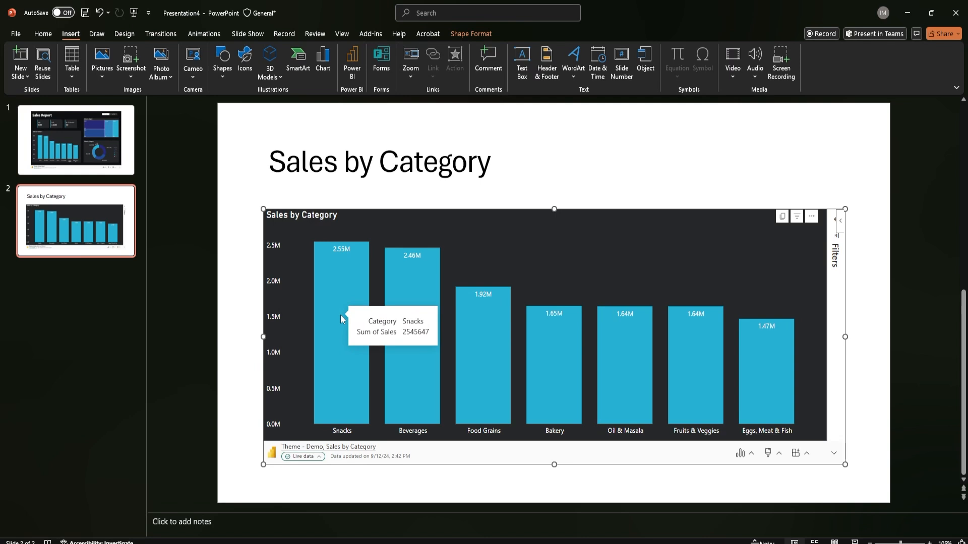
Annotate the Snacks bar with a note about introducing a new product line in the Snacks category.
{"action": "right_click", "coordinate": [340, 321]}
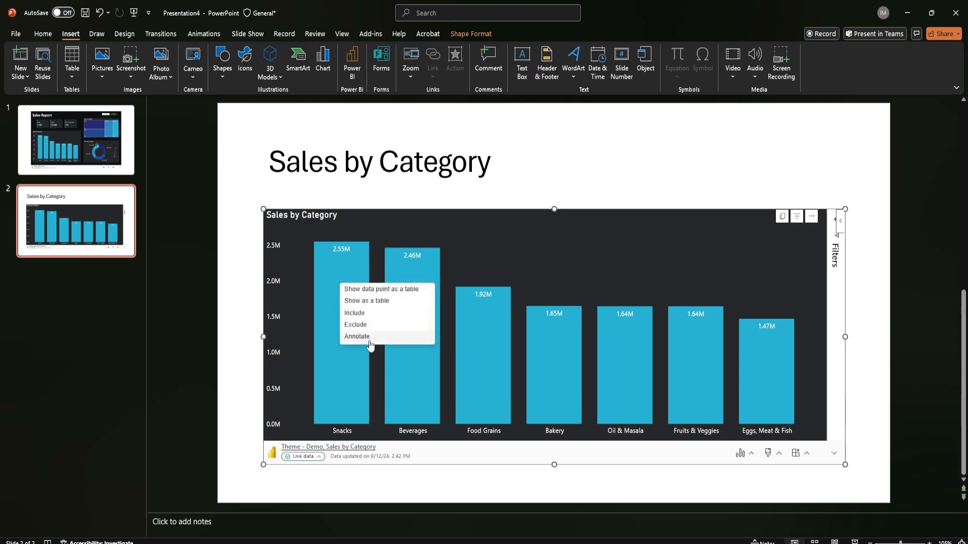
{"action": "left_click", "coordinate": [357, 337]}
{"action": "type", "text": "We have introduced New Product line in Snacks Category"}
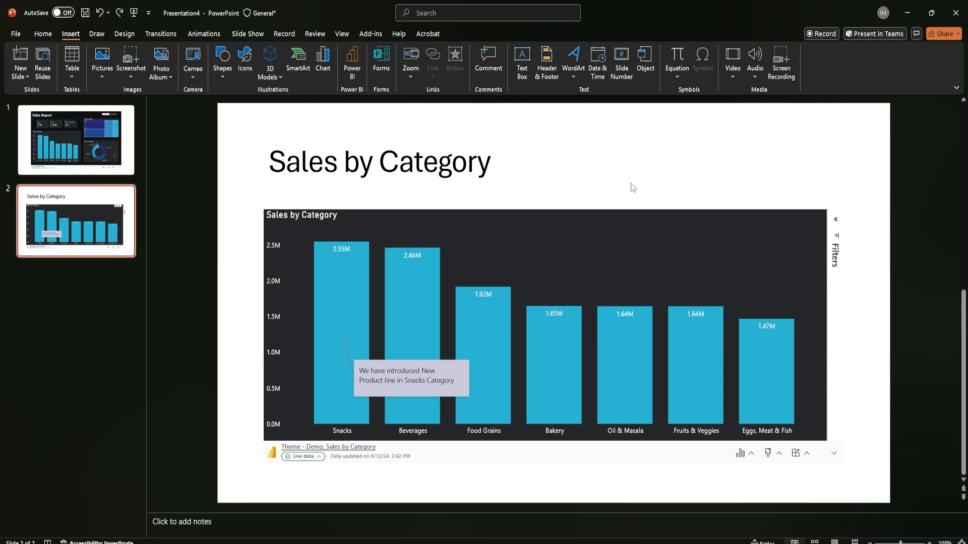
{"action": "mouse_move", "coordinate": [523, 173]}
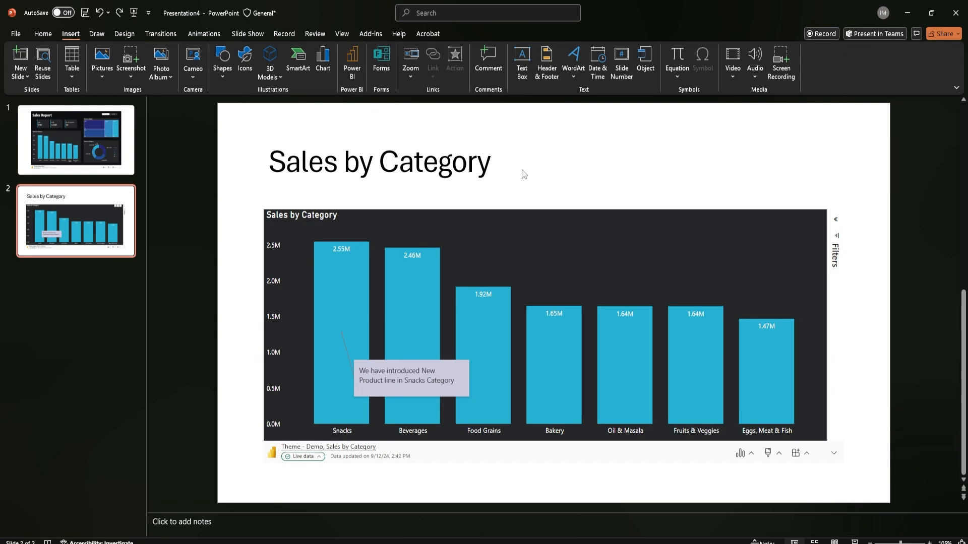
{"action": "mouse_move", "coordinate": [86, 39]}
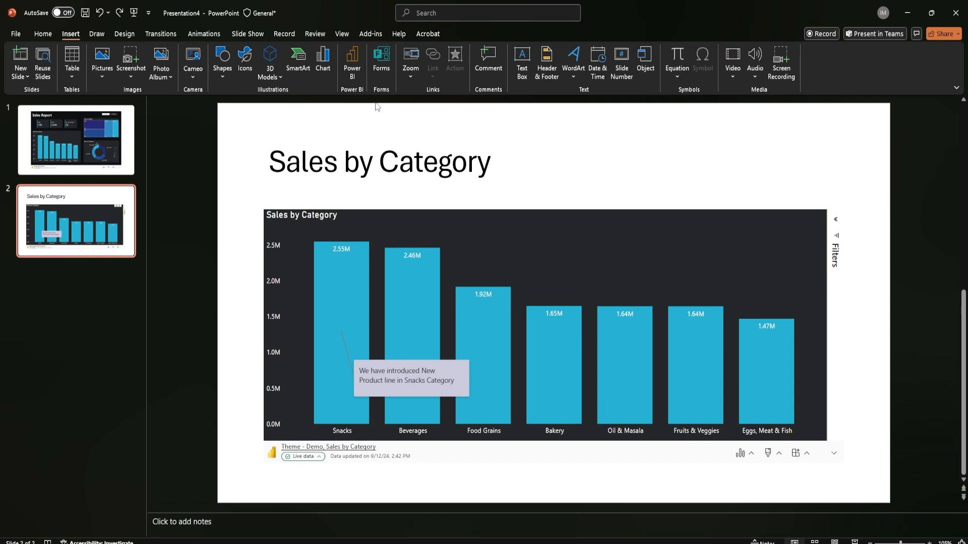
{"action": "mouse_move", "coordinate": [351, 61]}
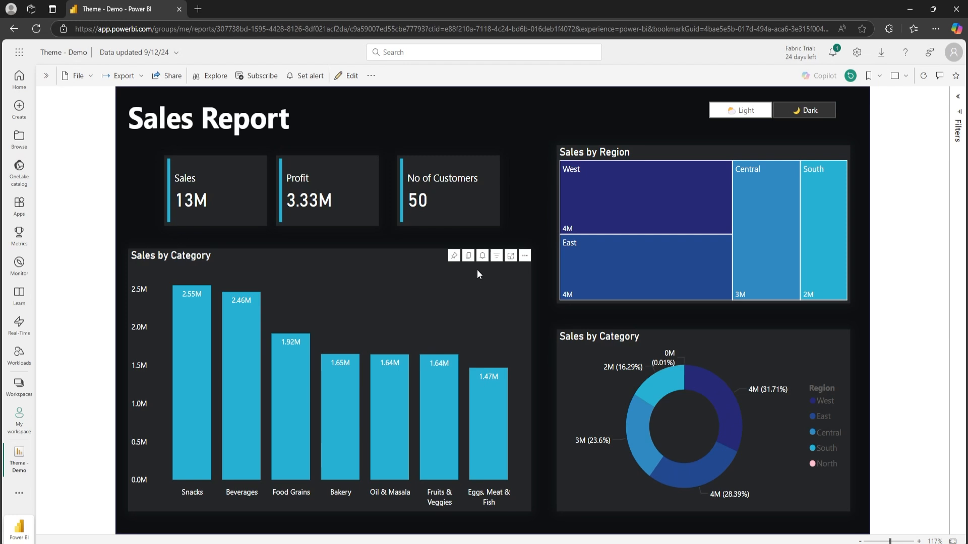
Open the Sales by Category visual as live data in a new PowerPoint presentation, allowing the browser to launch it.
{"action": "left_click", "coordinate": [524, 255]}
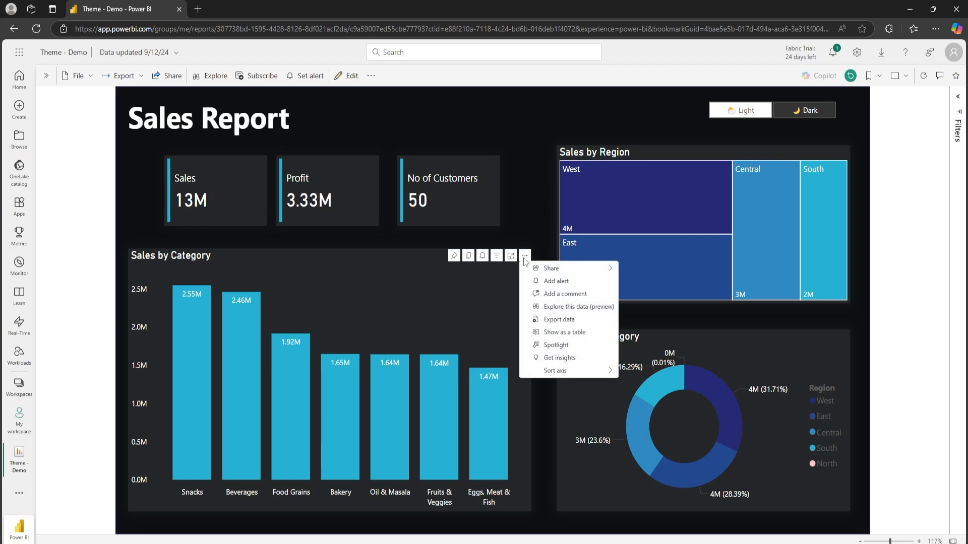
{"action": "mouse_move", "coordinate": [550, 269]}
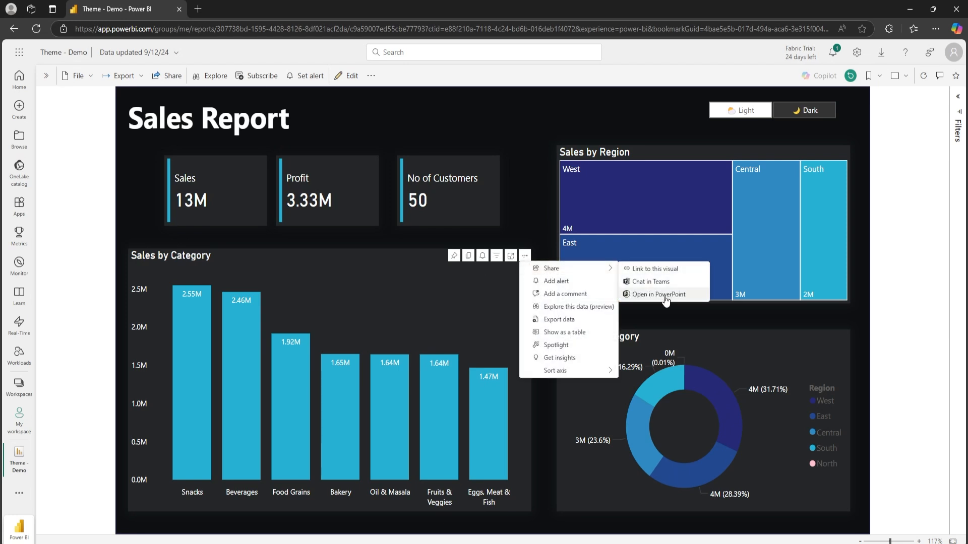
{"action": "left_click", "coordinate": [659, 295]}
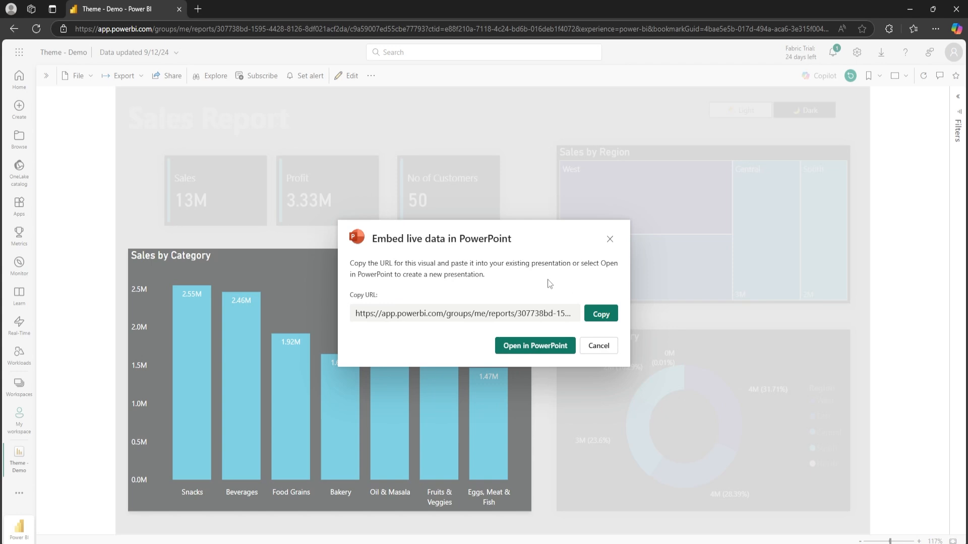
{"action": "left_click", "coordinate": [534, 346]}
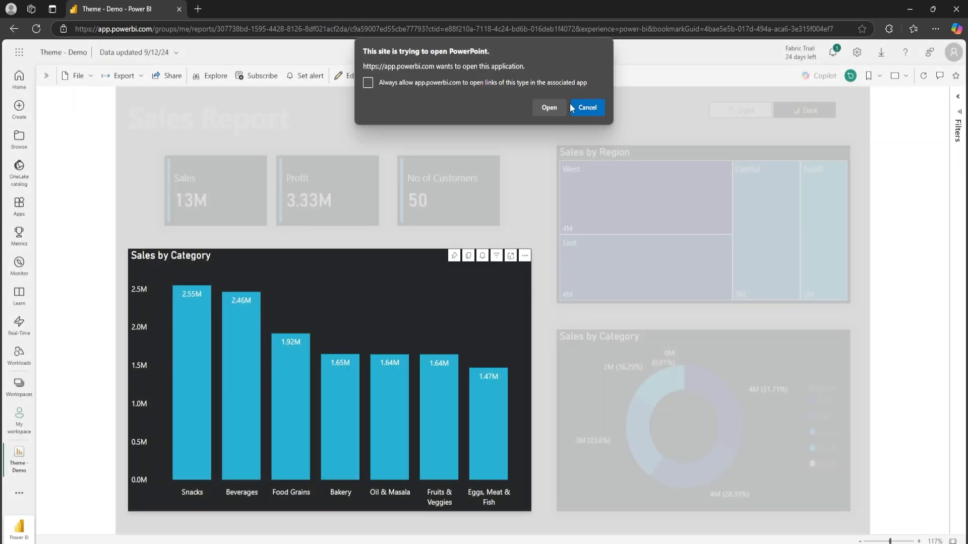
{"action": "left_click", "coordinate": [548, 108]}
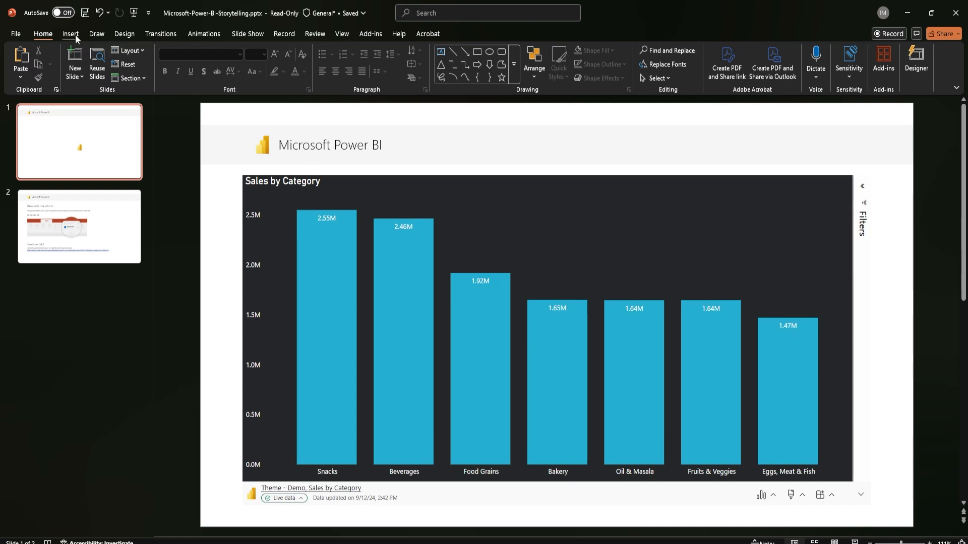
Show the Insert ribbon with its Power BI button in the new presentation.
{"action": "left_click", "coordinate": [70, 33]}
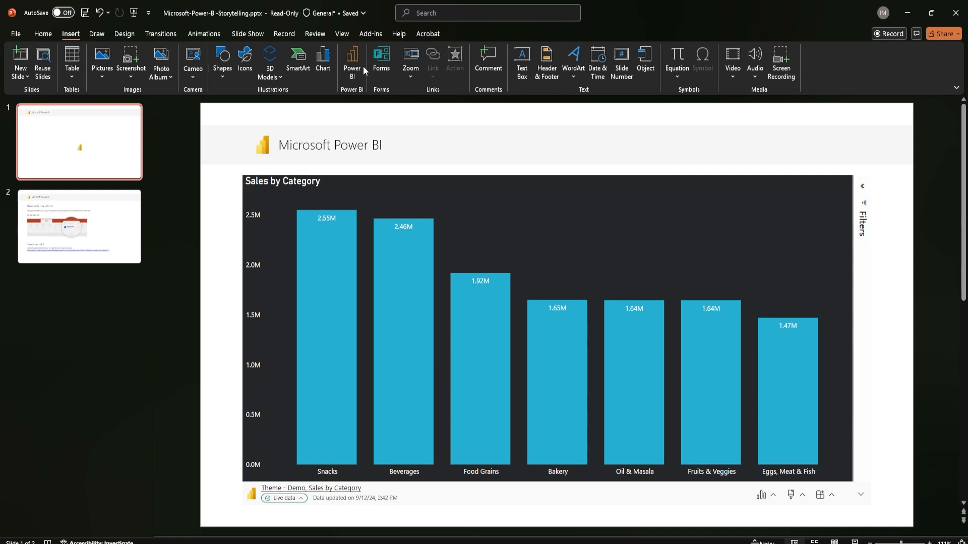
{"action": "mouse_move", "coordinate": [352, 62]}
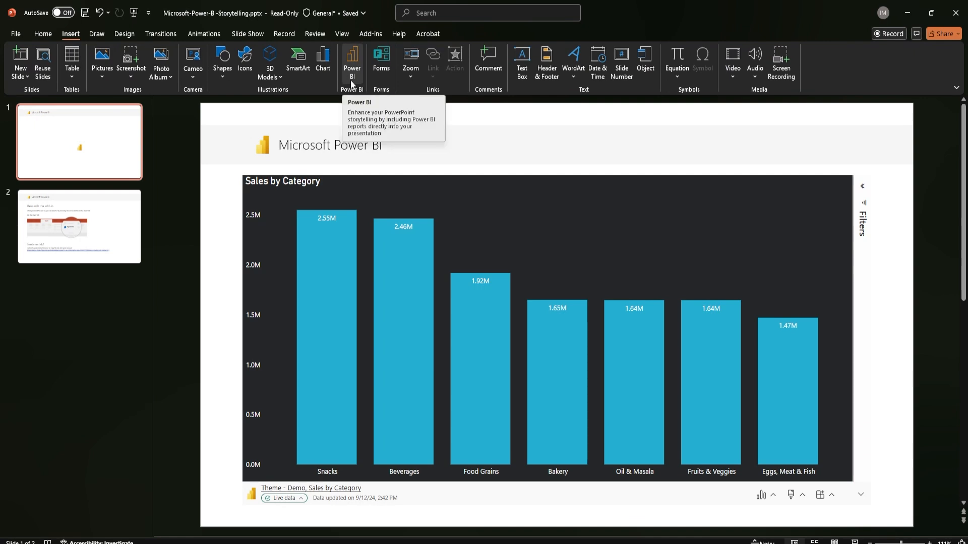